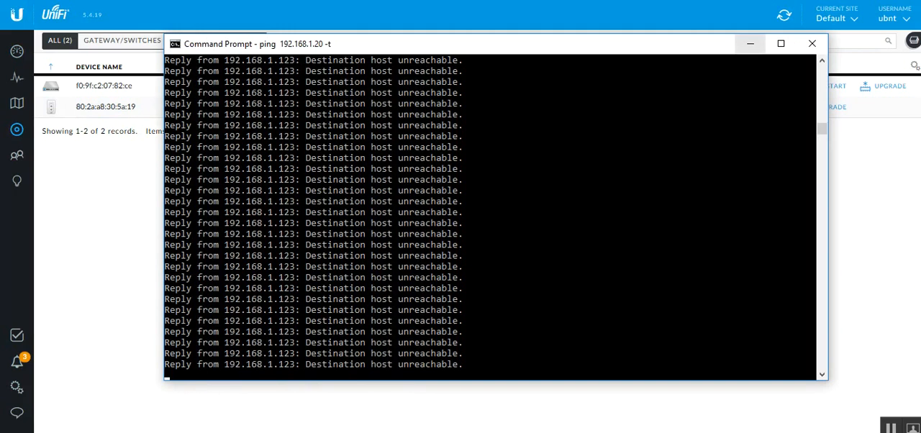
# Switch from the unreachable ping to 192.168.1.20 back to the failed AP's properties in the controller.
pyautogui.click(812, 44)
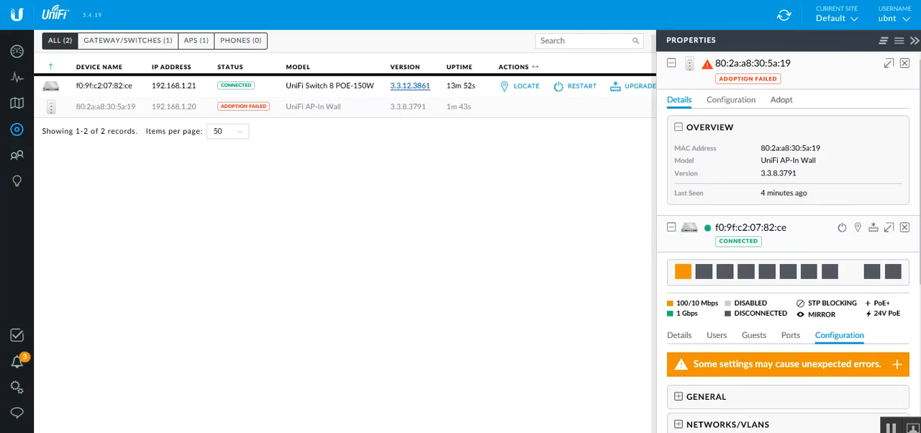
# Open the failed AP's Configuration to reveal Manage Device and Forget This Device.
pyautogui.click(731, 99)
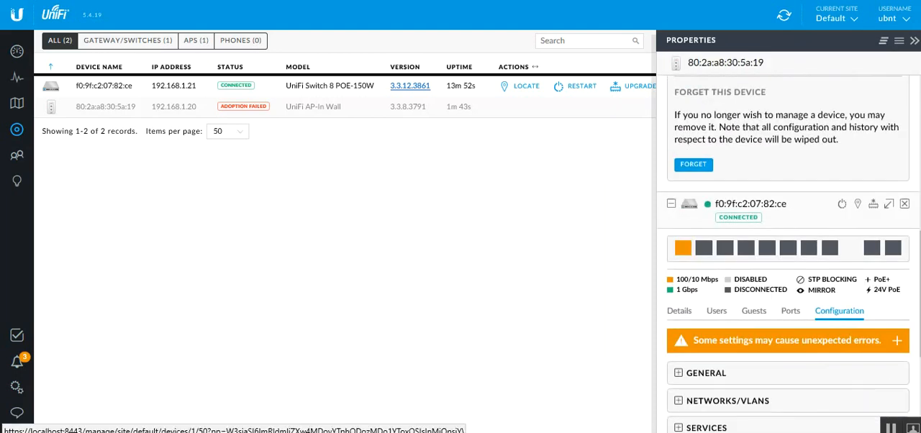
# Forget the failed UniFi AP-In Wall, leaving only the switch listed.
pyautogui.click(694, 164)
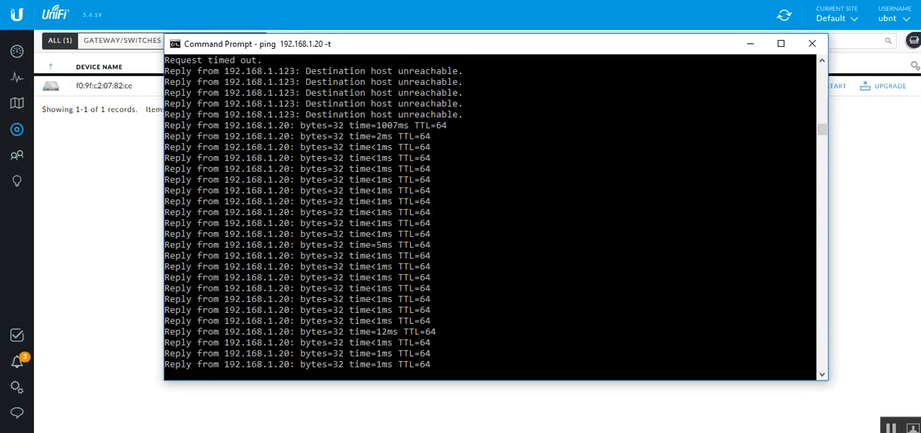
# Once 192.168.1.20 replies to pings, return to the Devices list showing Pending Adoption.
pyautogui.click(812, 43)
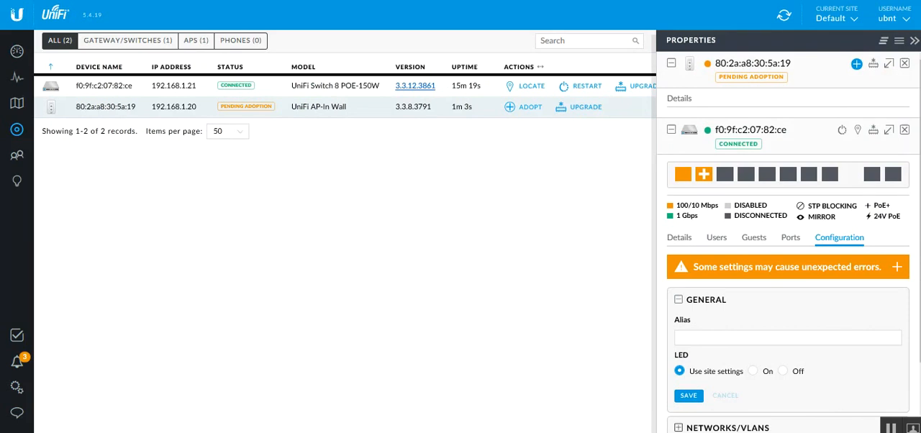
# Adopt the pending AP at 192.168.1.20 and close its Properties panel until it shows CONNECTED.
pyautogui.click(530, 107)
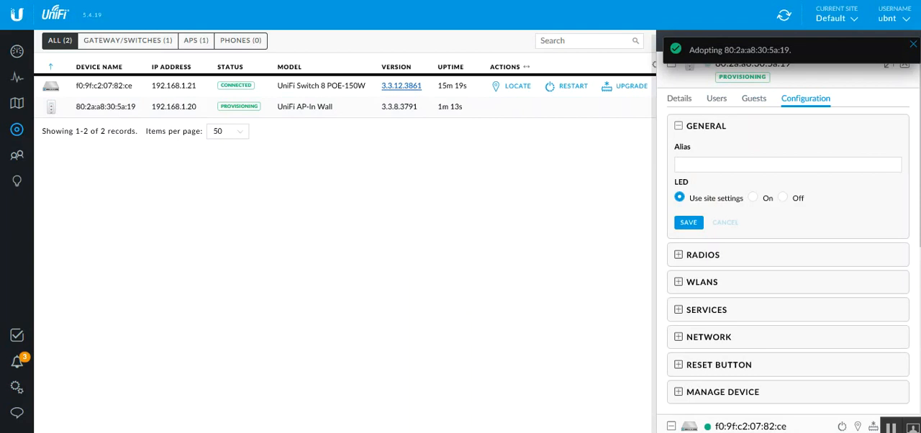
pyautogui.click(912, 44)
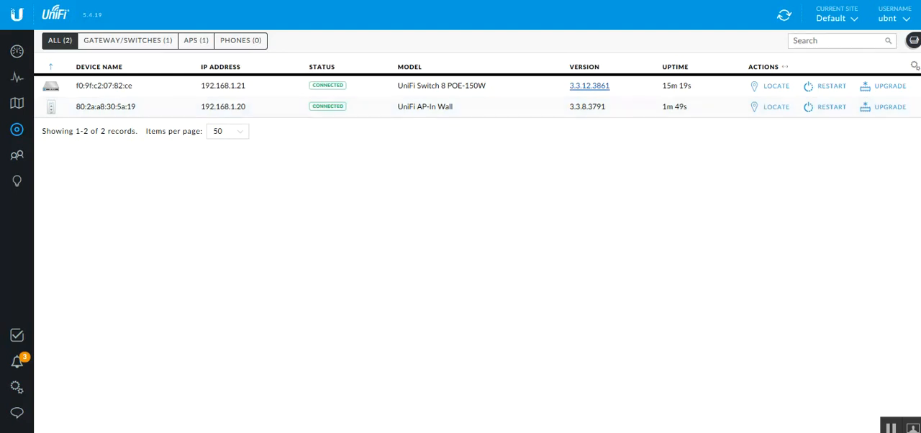
pyautogui.moveTo(9, 51)
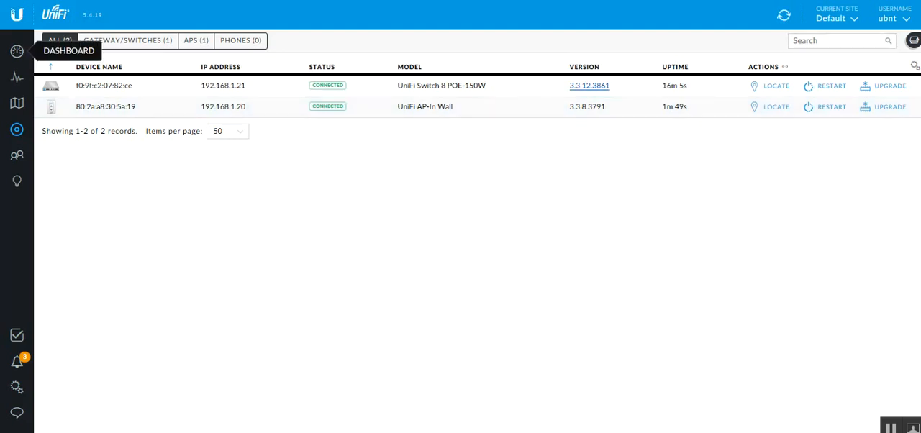
# Open the Properties panel of the connected UniFi AP-In Wall.
pyautogui.click(16, 50)
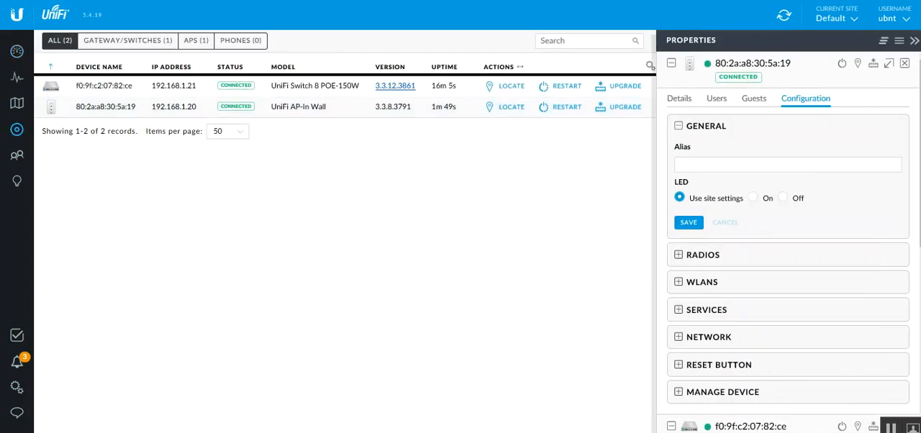
# Check the AP's WLANs and the switch's error warning, then show the Dashboard with one LAN and one WLAN device.
pyautogui.click(788, 164)
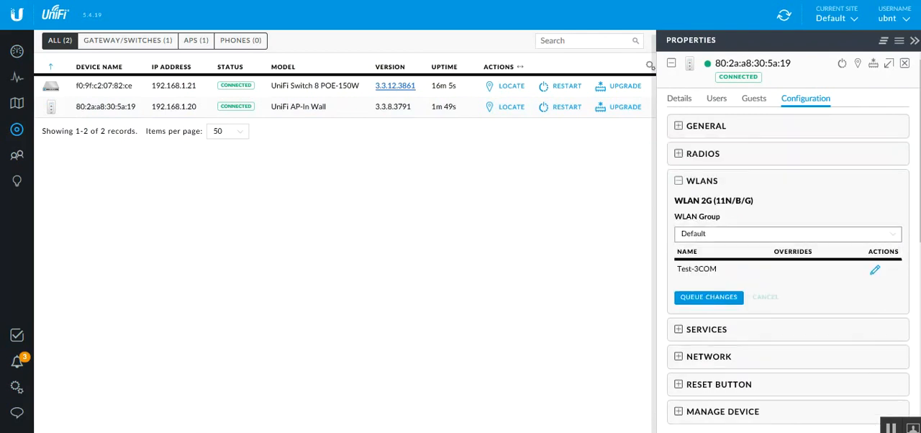
pyautogui.click(703, 153)
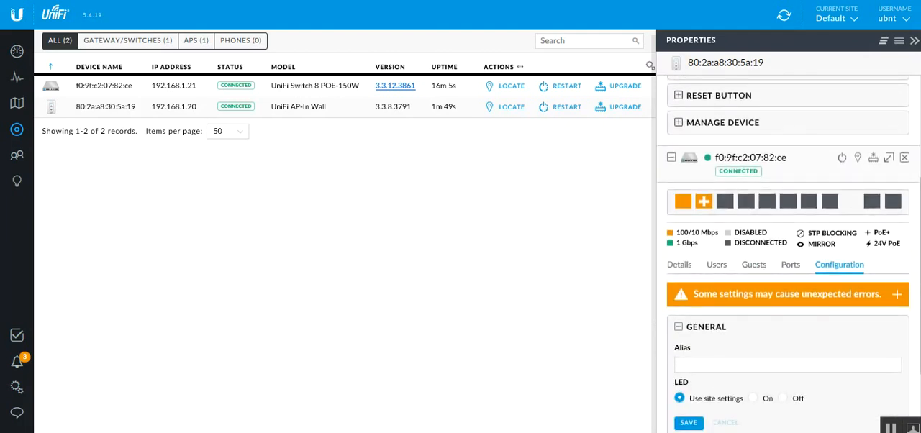
pyautogui.click(900, 295)
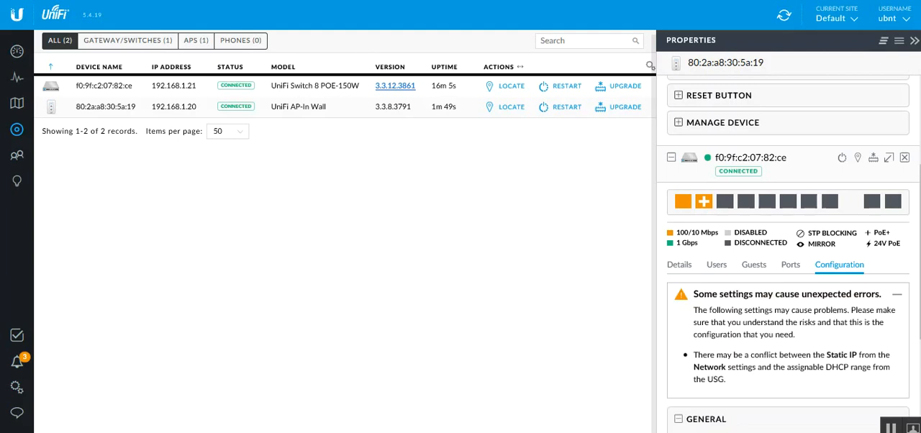
pyautogui.click(902, 295)
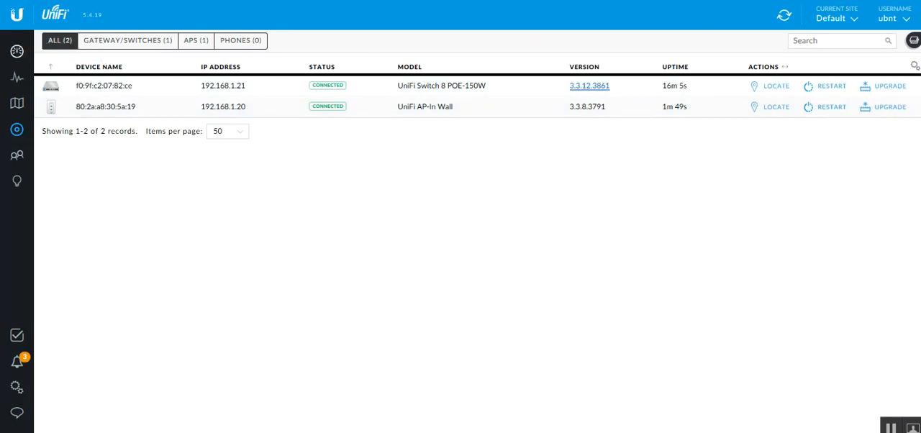
pyautogui.moveTo(15, 52)
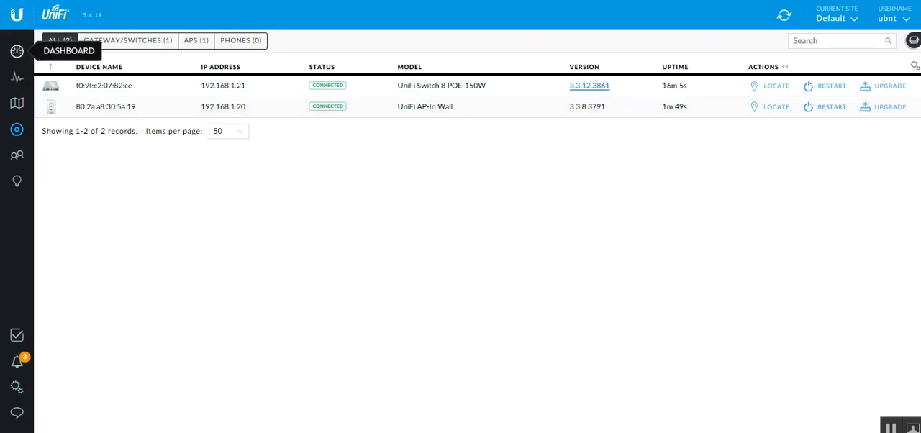
pyautogui.click(13, 51)
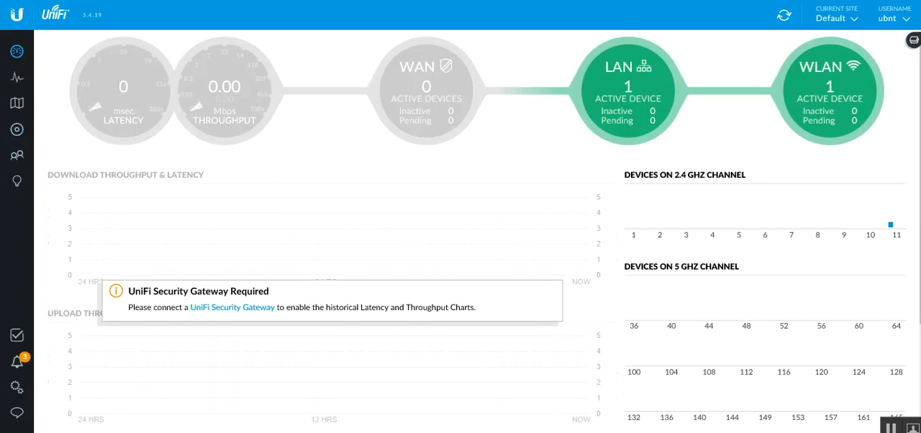